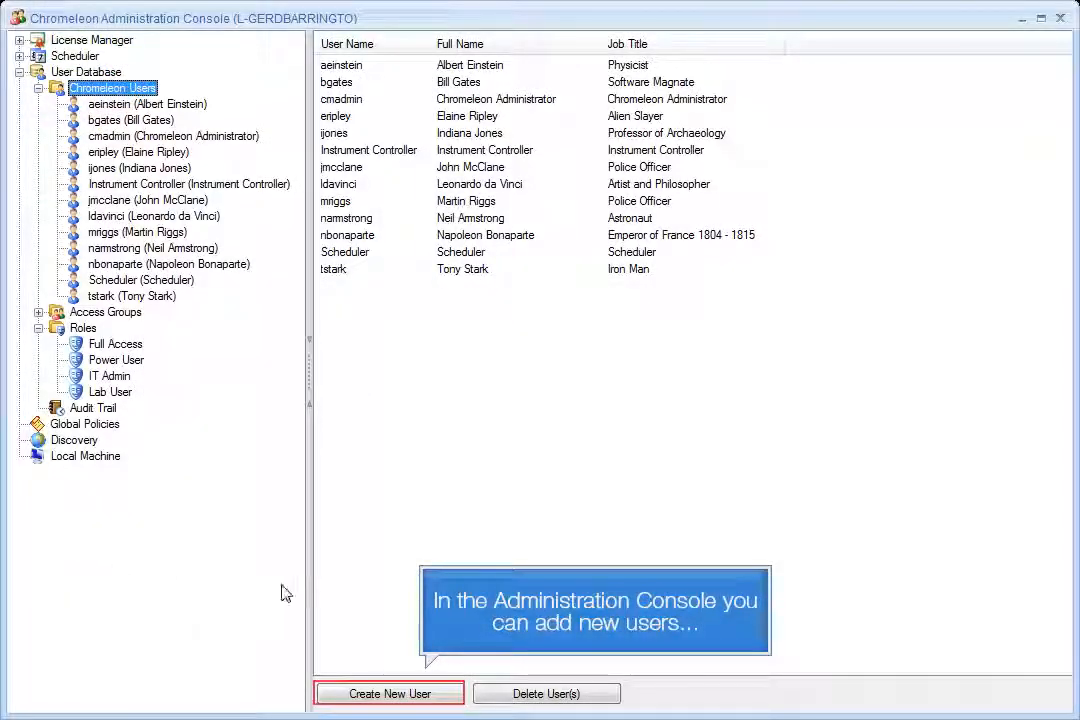
Step: Begin a new user account for James Tiberius Kirk without cloning another user's settings
{"action": "left_click", "coordinate": [388, 692]}
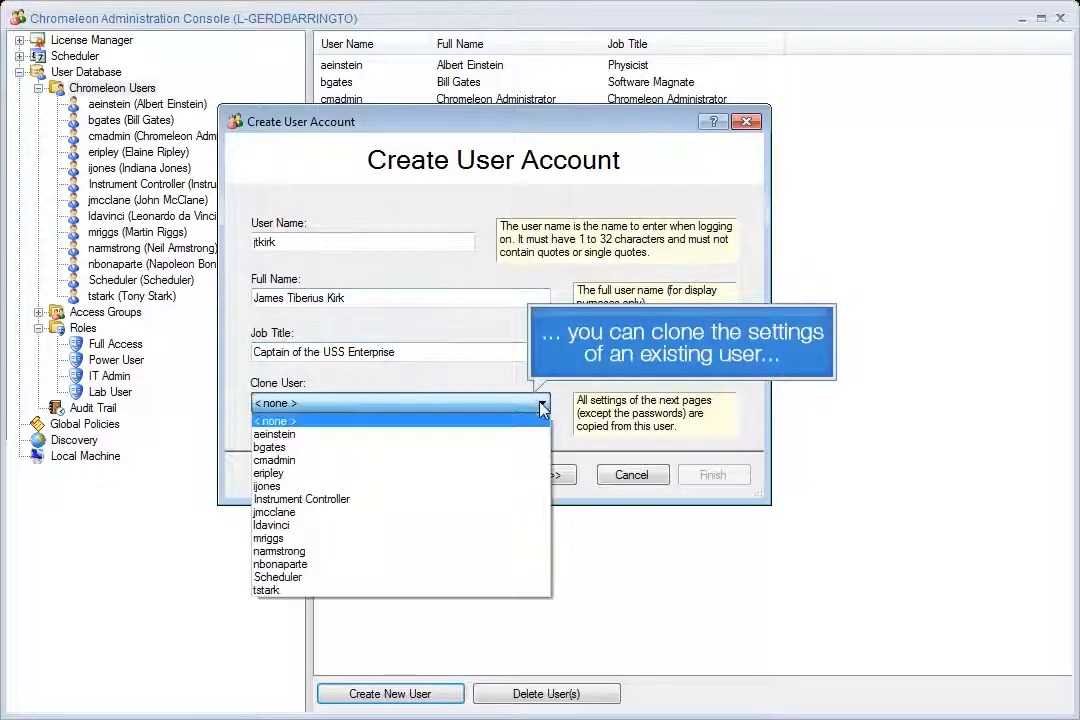
{"action": "left_click", "coordinate": [540, 474]}
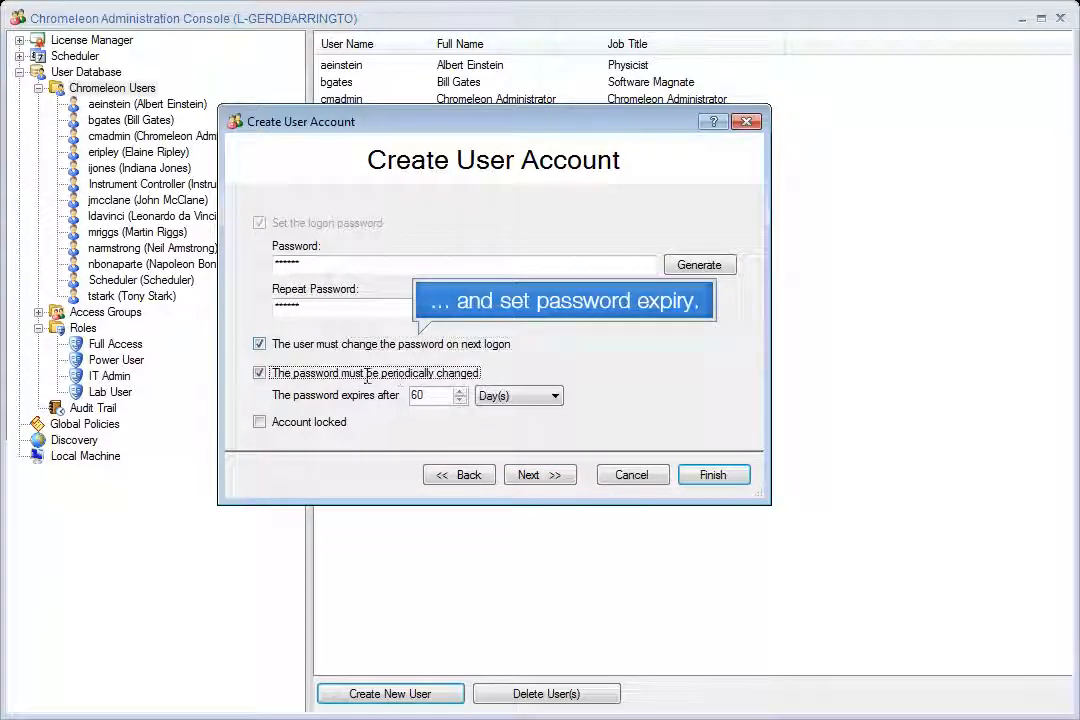
Step: Enable a signature password that must be changed at next signature and expires every 90 days
{"action": "left_click", "coordinate": [540, 474]}
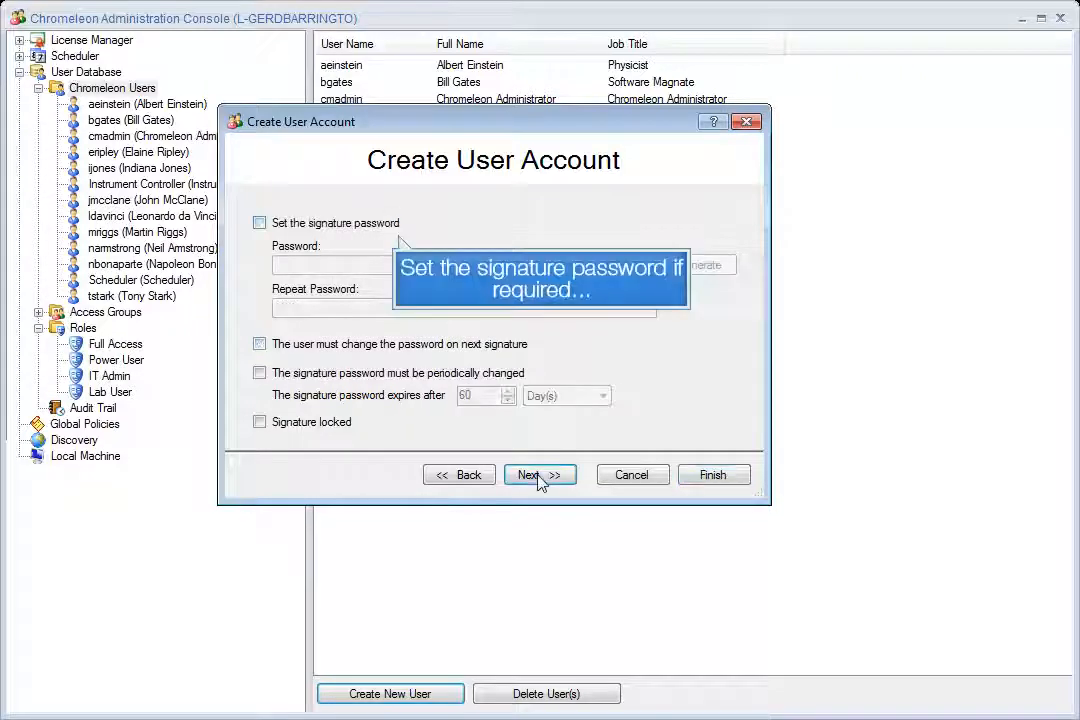
{"action": "left_click", "coordinate": [260, 222]}
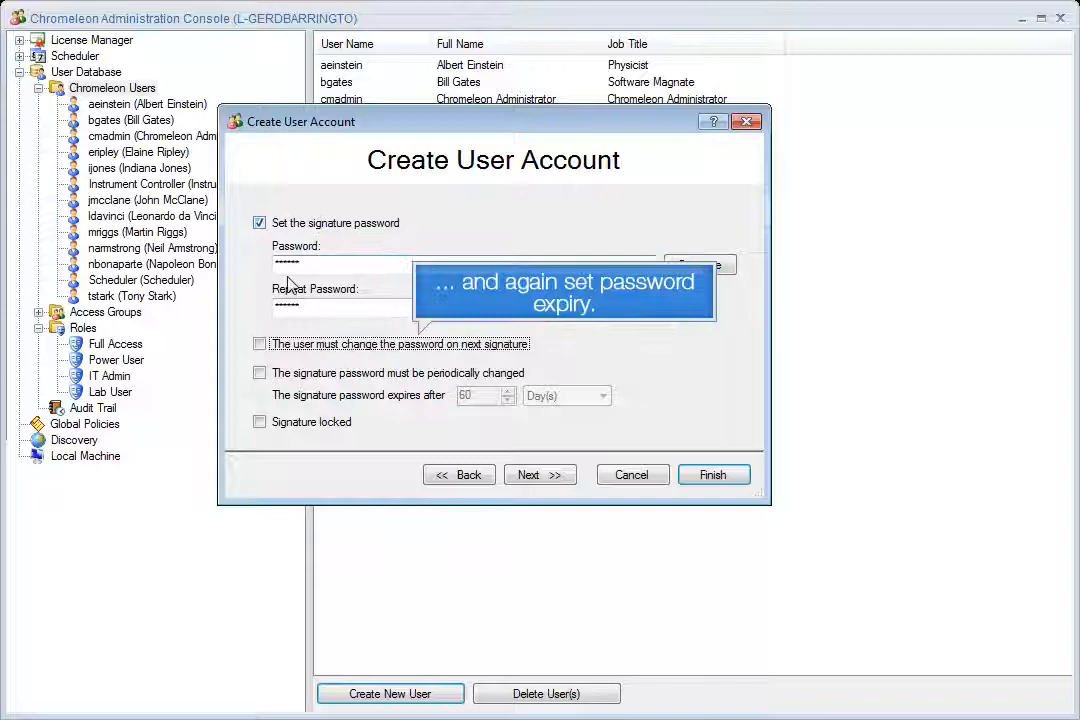
{"action": "left_click", "coordinate": [260, 372]}
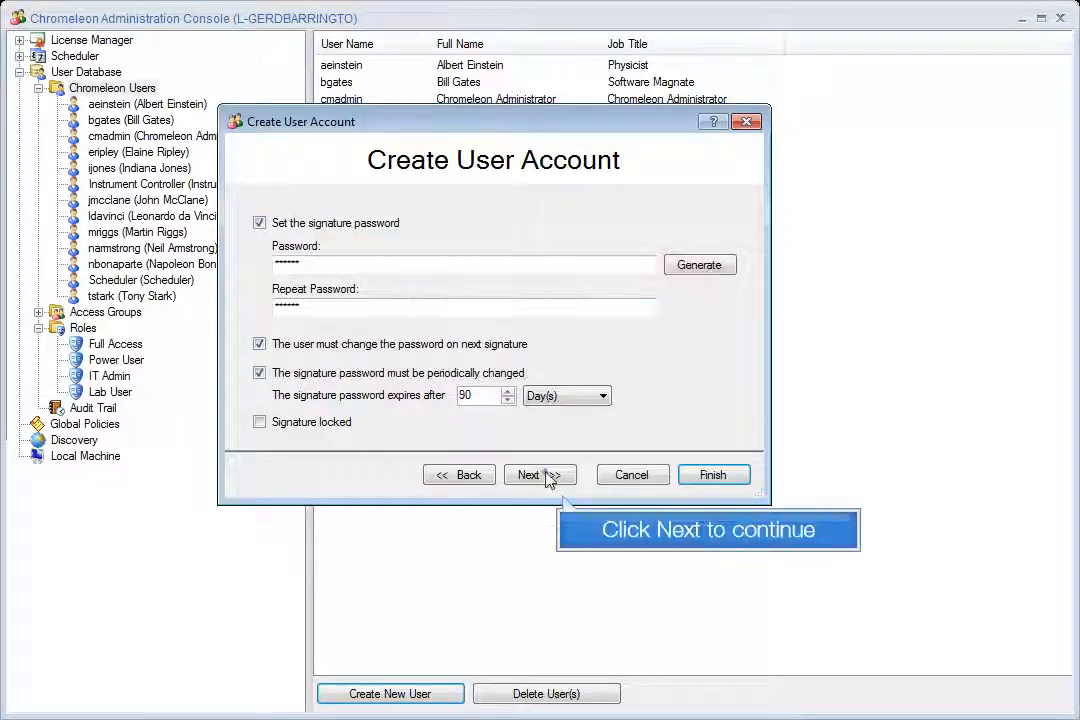
Step: Assign the R&D Users group and Power User role, then finish creating the account
{"action": "left_click", "coordinate": [540, 474]}
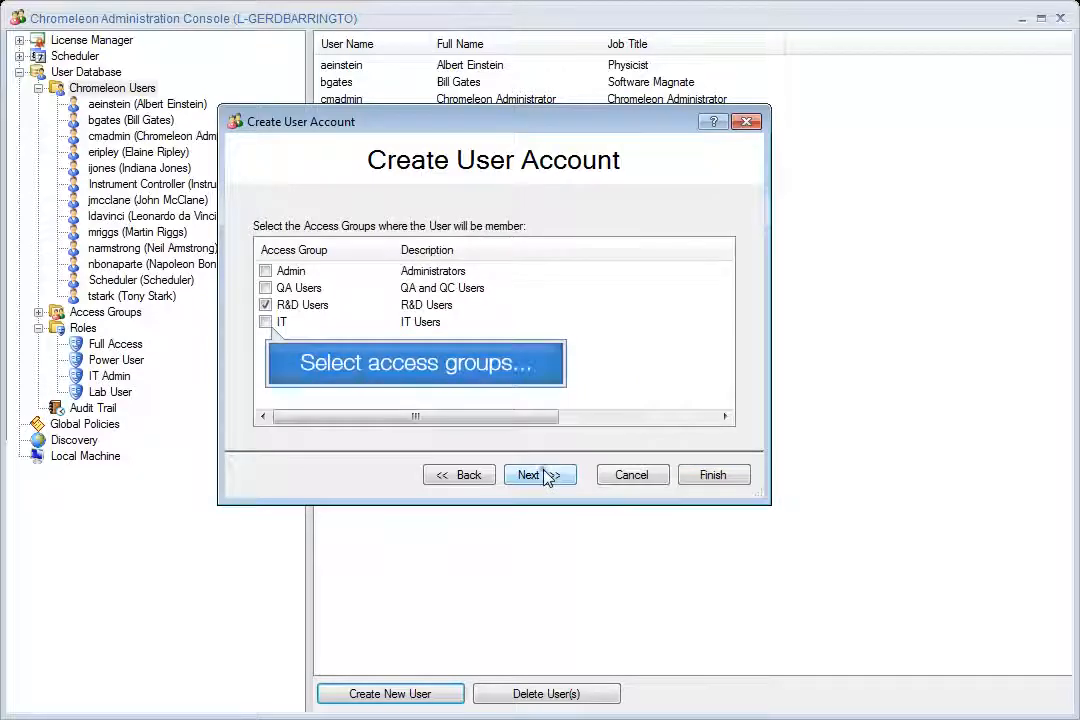
{"action": "left_click", "coordinate": [540, 474]}
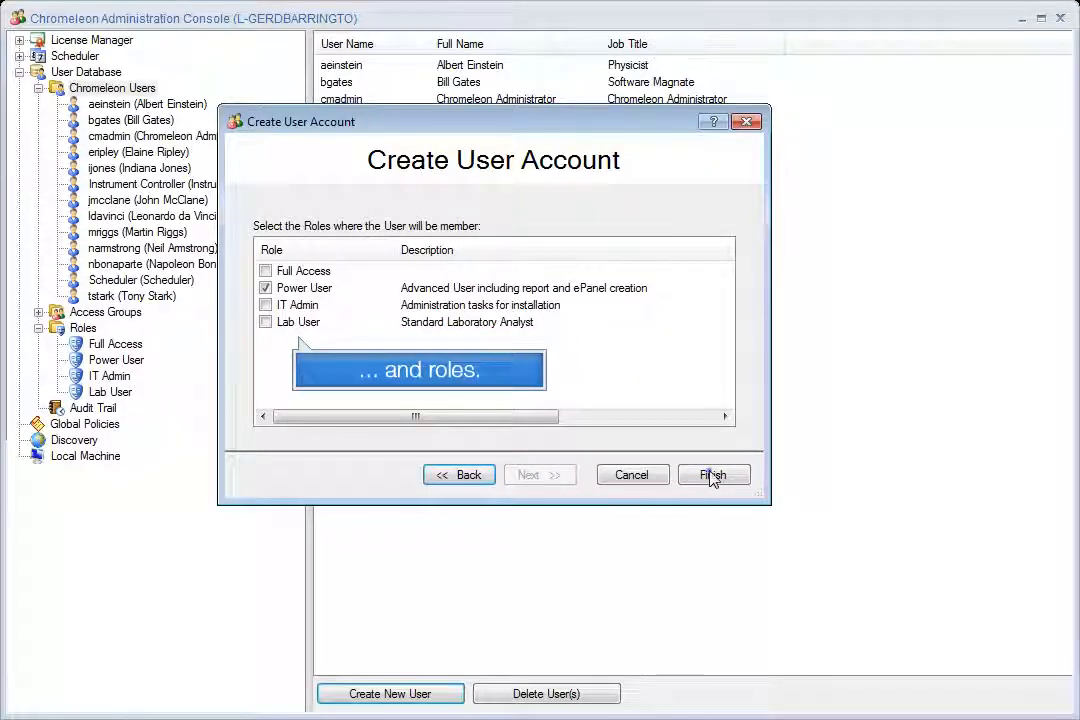
{"action": "left_click", "coordinate": [712, 474]}
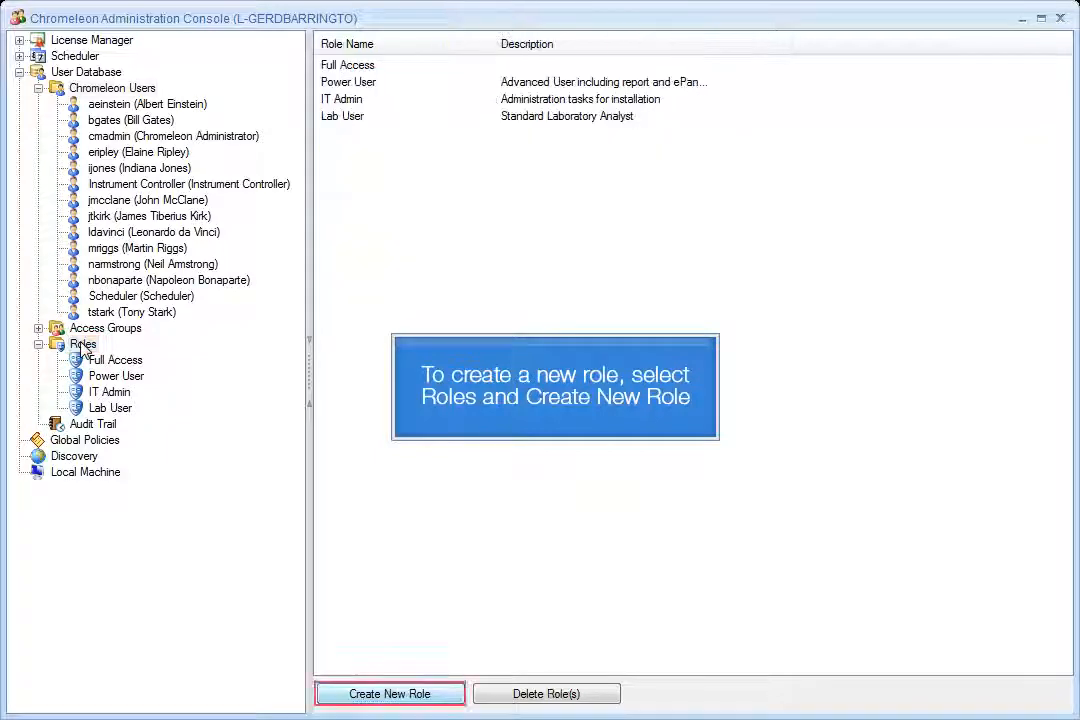
Step: Start a new role named 'Basic User' and clear all of its privileges
{"action": "left_click", "coordinate": [388, 692]}
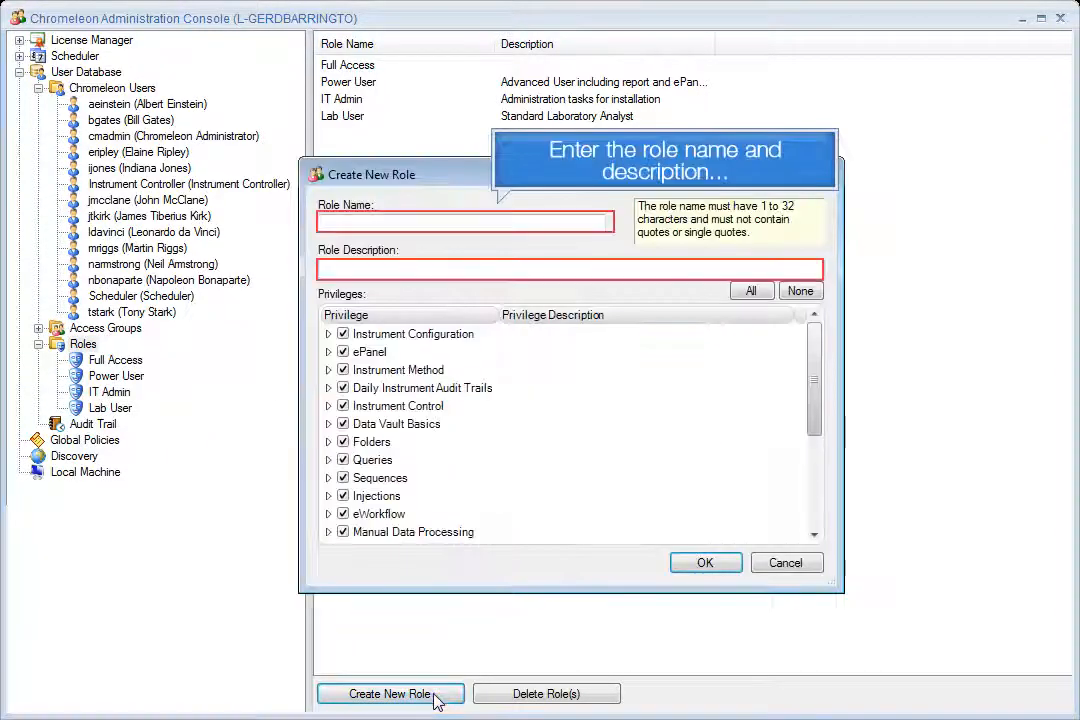
{"action": "mouse_move", "coordinate": [418, 236]}
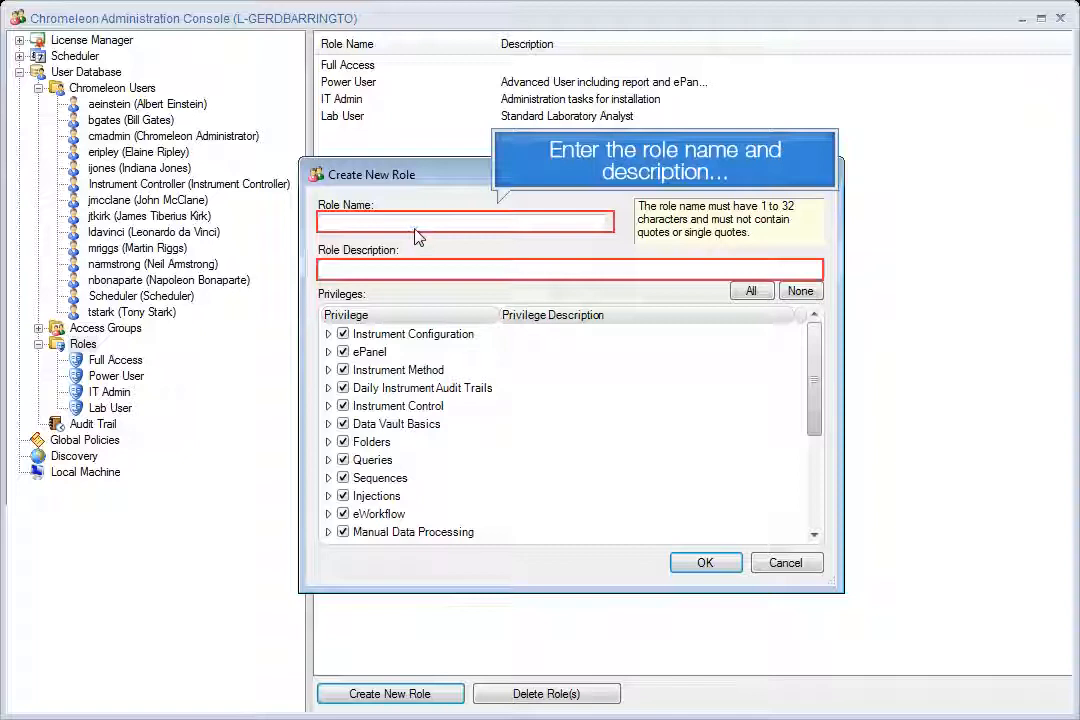
{"action": "type", "text": "Basic User"}
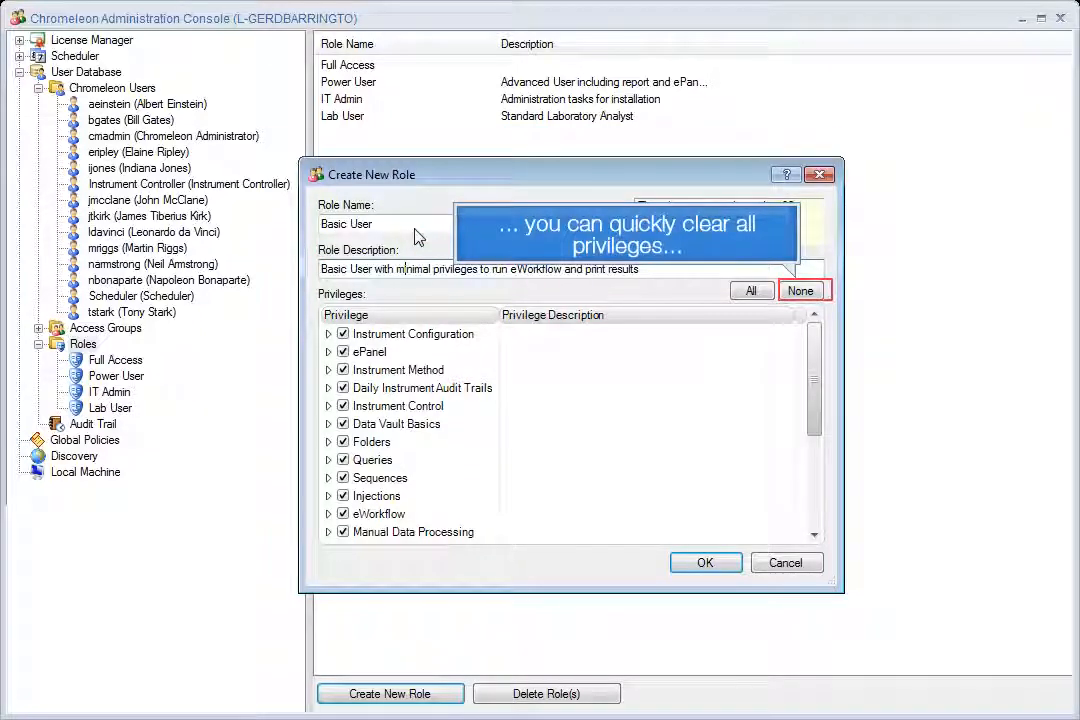
{"action": "left_click", "coordinate": [800, 290]}
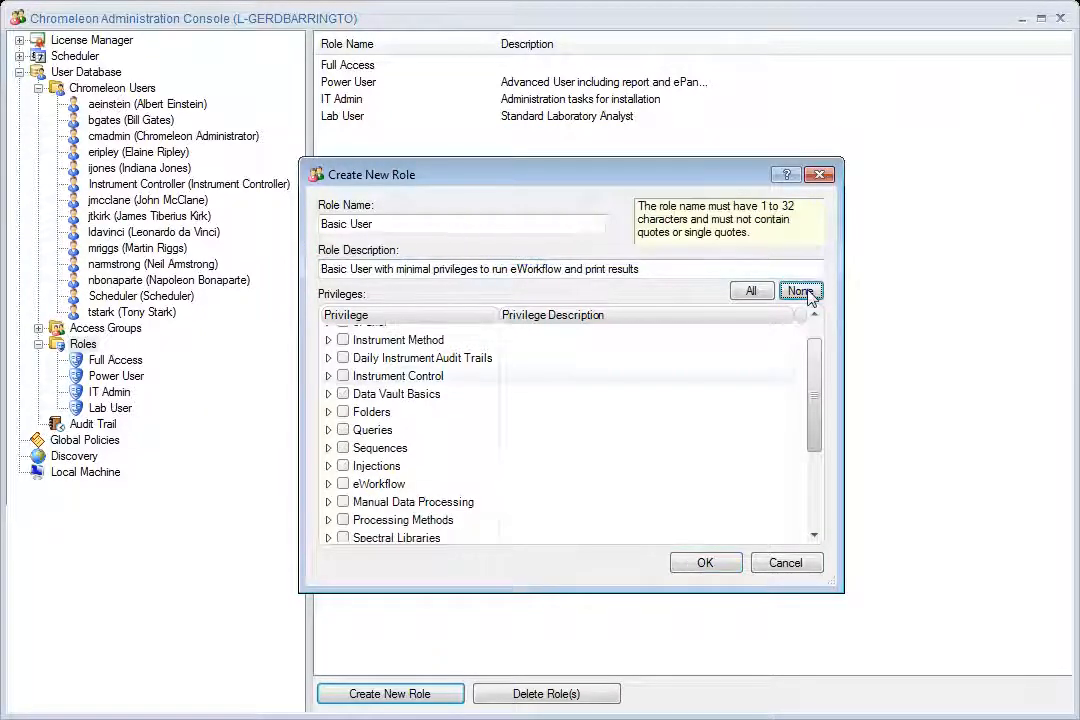
Step: Grant Control Instrument, Execute eWorkflow and Reporting privileges and create the Basic User role
{"action": "left_click", "coordinate": [328, 376]}
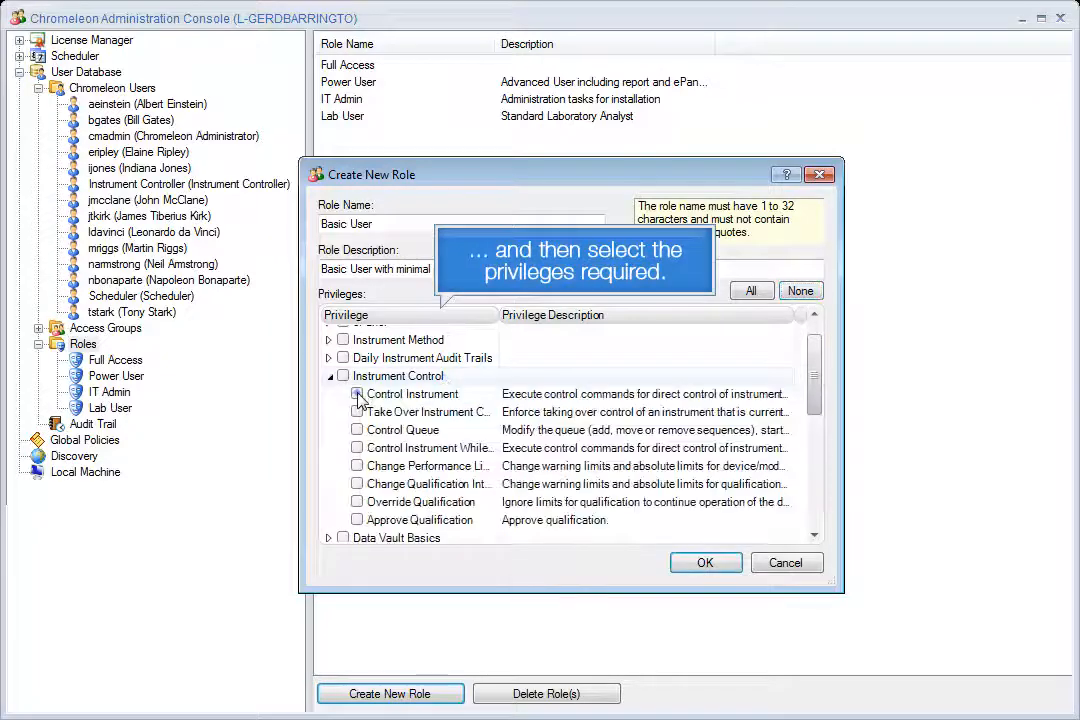
{"action": "left_click", "coordinate": [356, 392]}
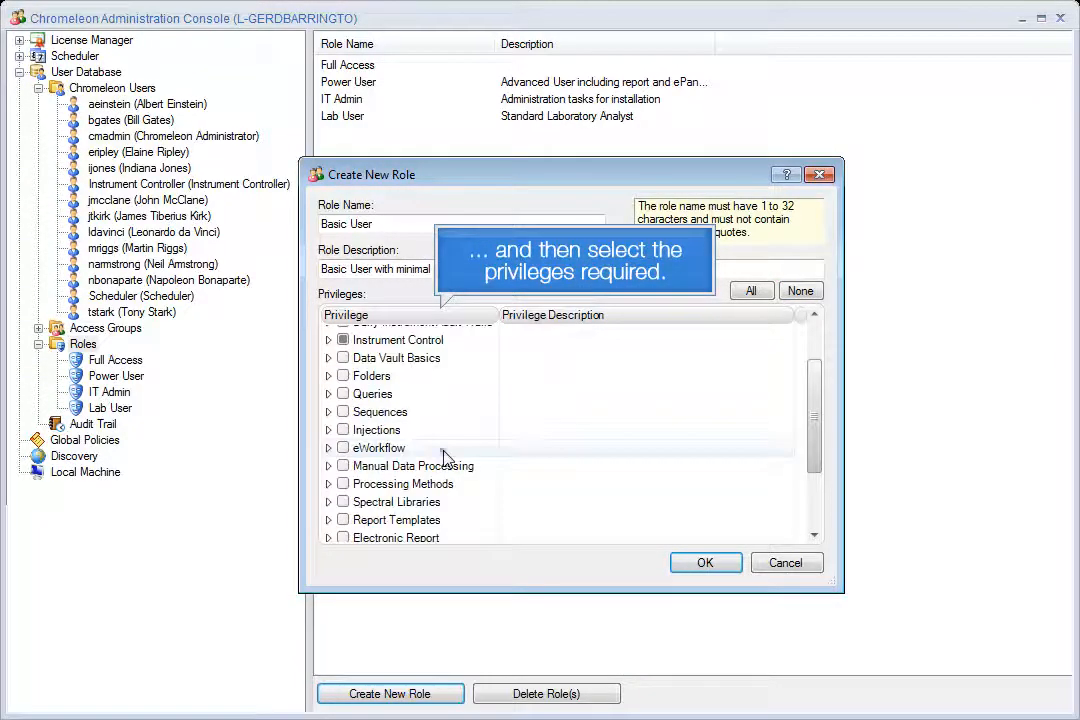
{"action": "left_click", "coordinate": [328, 448]}
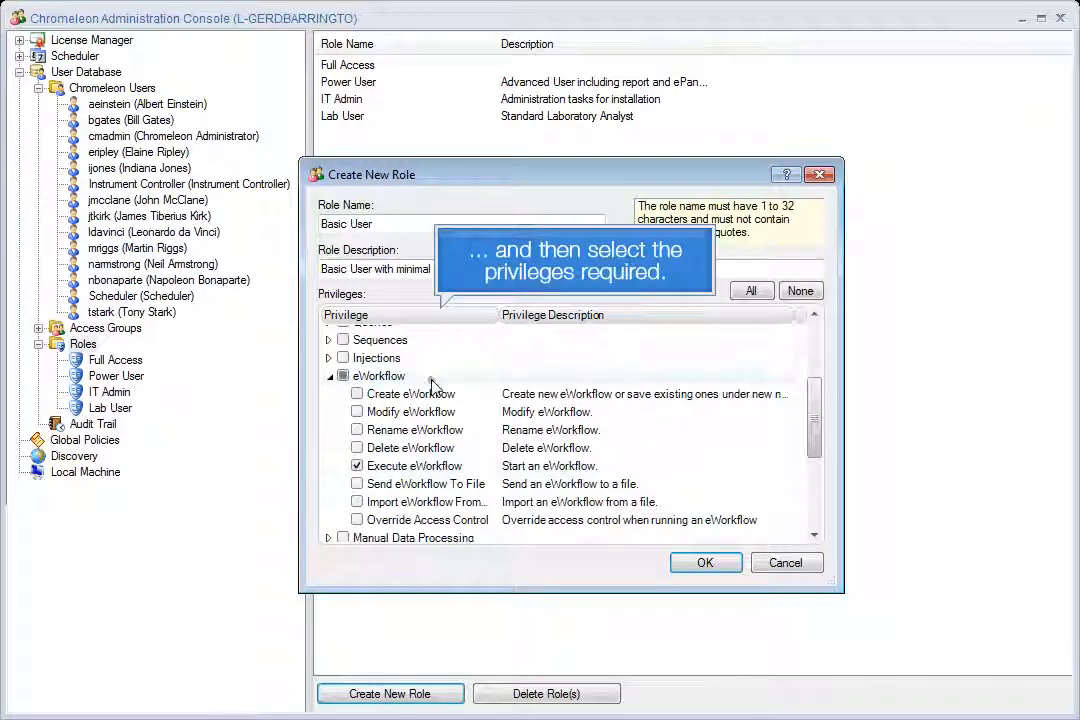
{"action": "scroll", "scroll_direction": "down", "scroll_amount": 3}
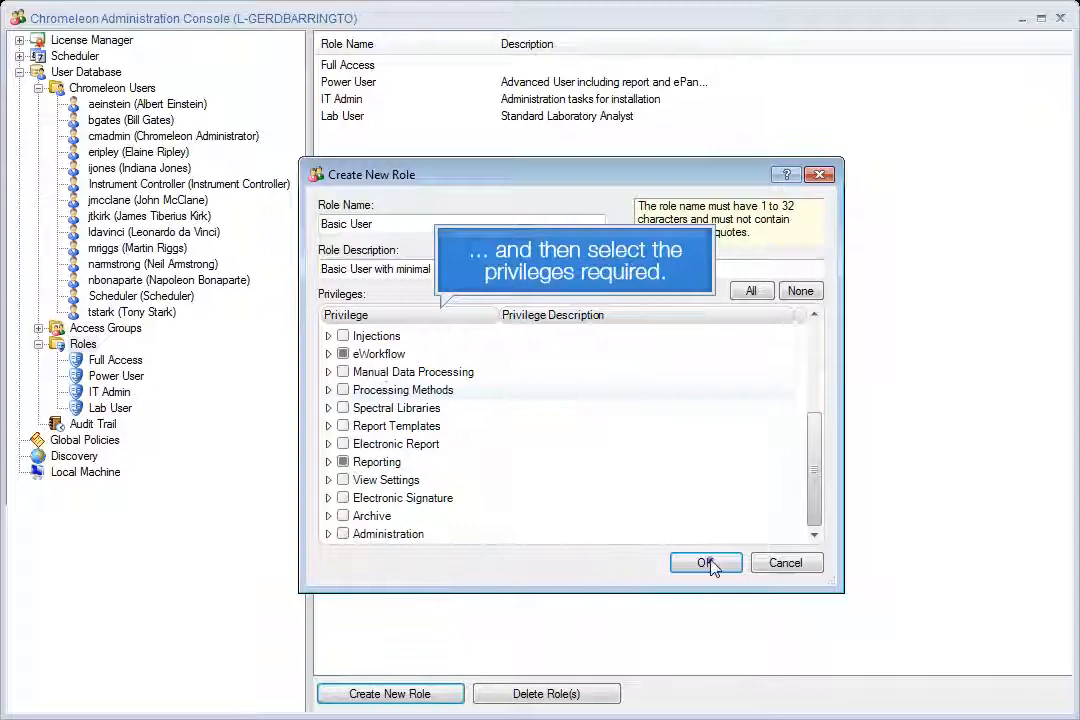
{"action": "left_click", "coordinate": [704, 562]}
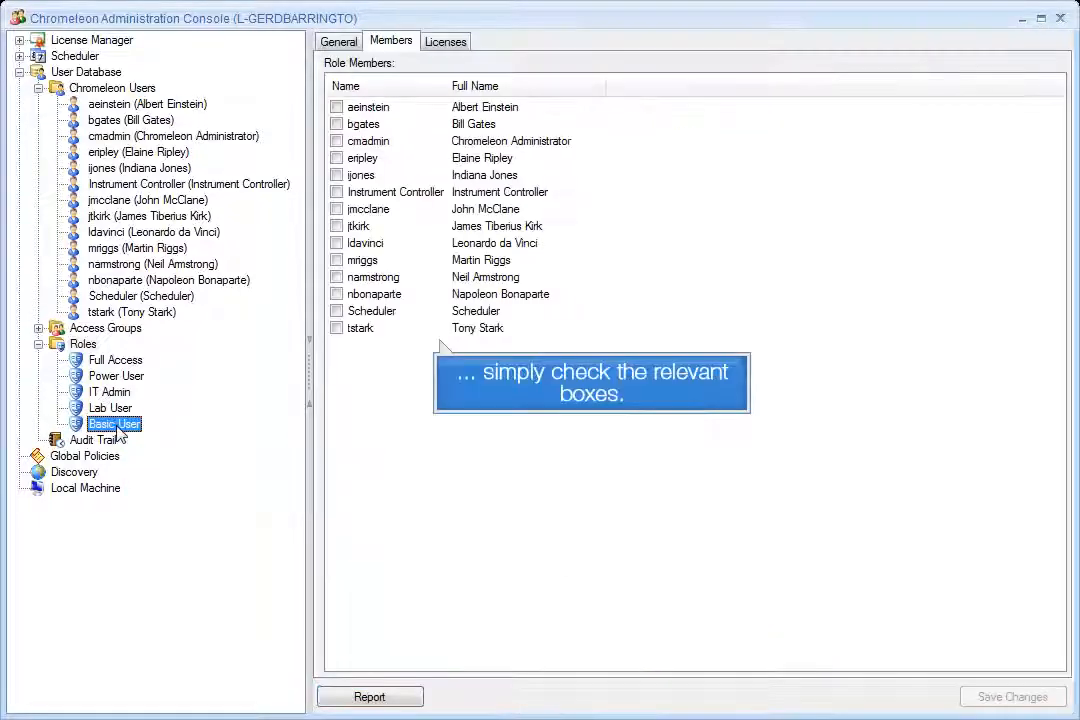
Step: Add jmcclane and jtkirk as Basic User members, save, and check the roles offered at login
{"action": "left_click", "coordinate": [336, 210]}
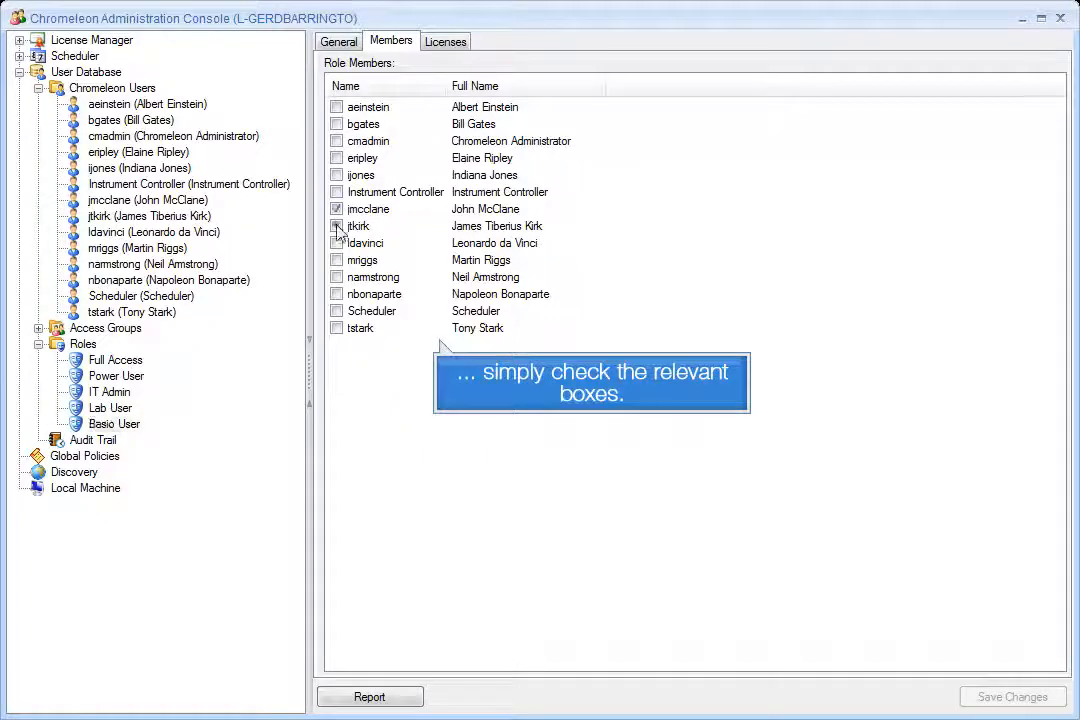
{"action": "left_click", "coordinate": [336, 224]}
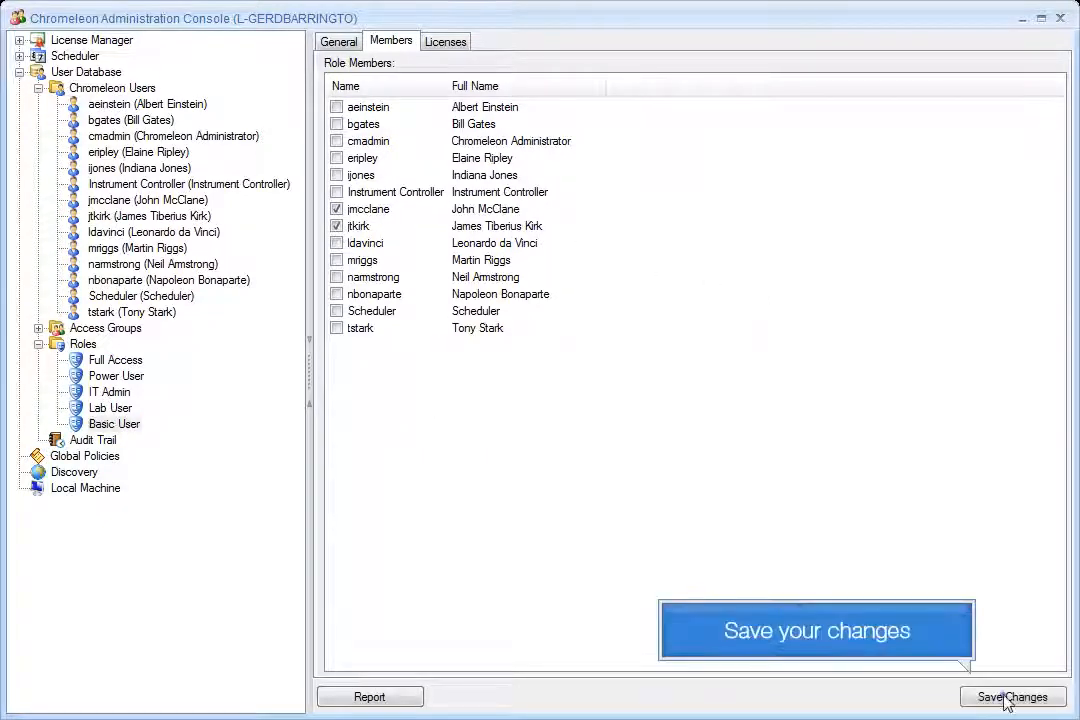
{"action": "left_click", "coordinate": [1012, 696]}
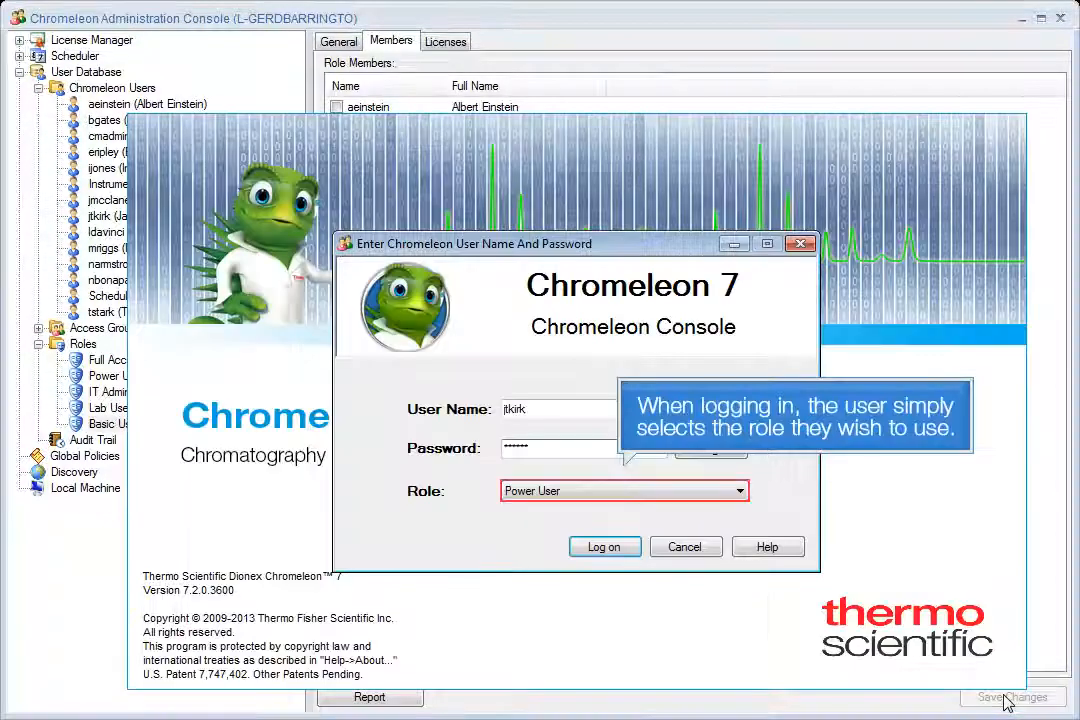
{"action": "left_click", "coordinate": [738, 490]}
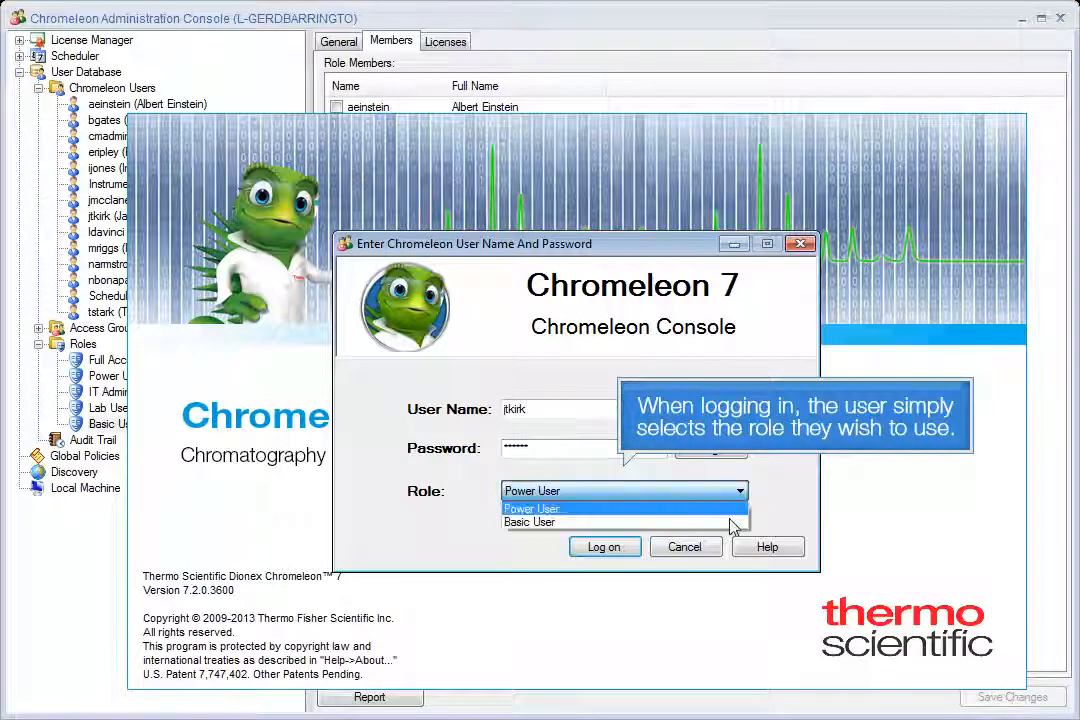